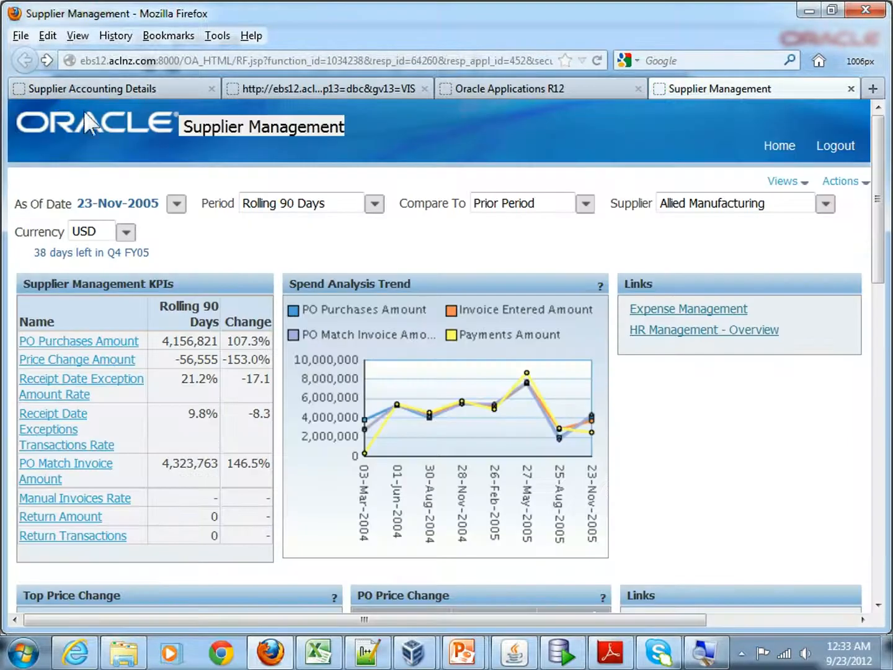
pyautogui.moveTo(681, 427)
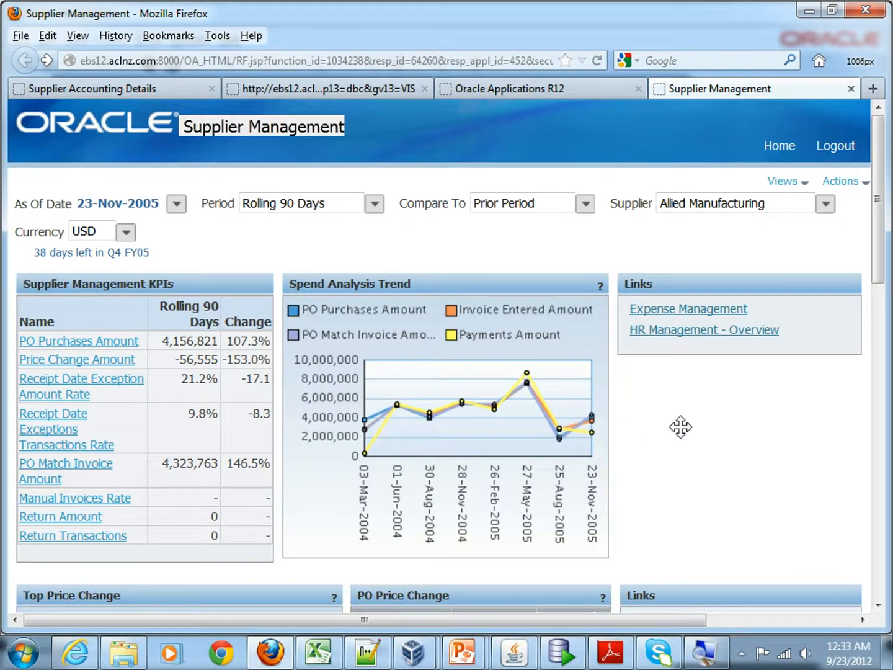
pyautogui.moveTo(388, 300)
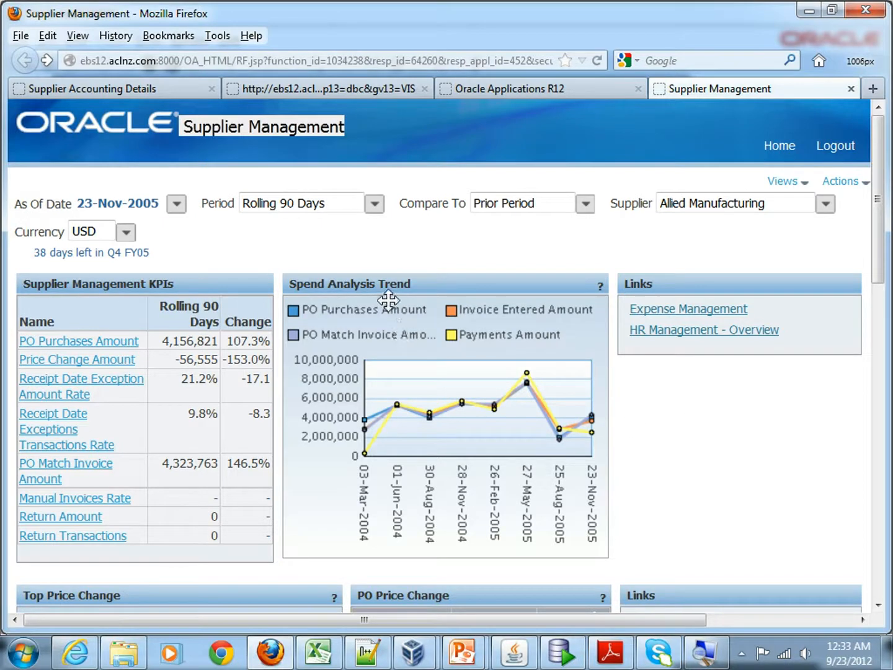
# - Scroll through the Hardware Computer category charts of the Receipt Date Exception Amount report
pyautogui.scroll(-3)
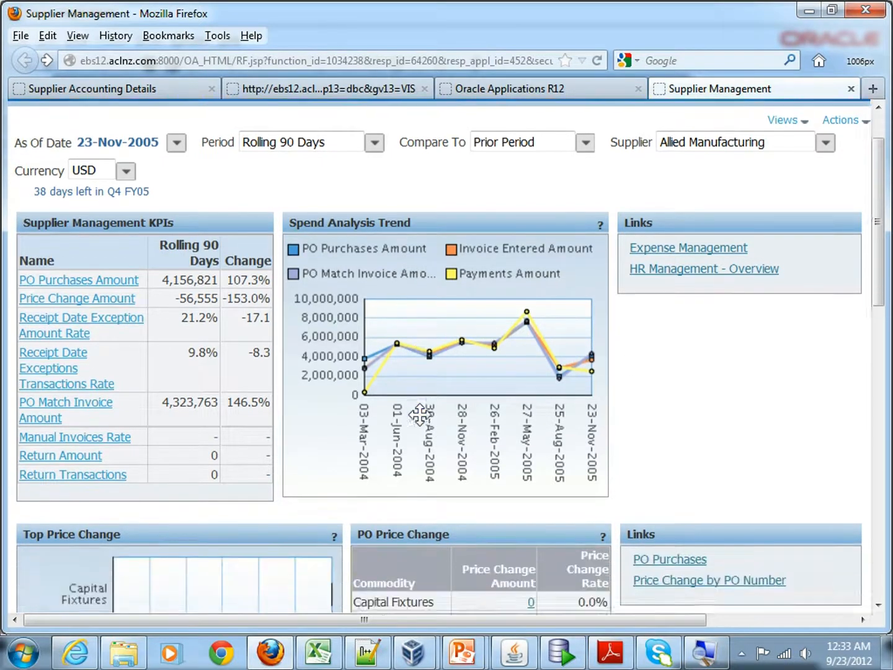
pyautogui.scroll(-3)
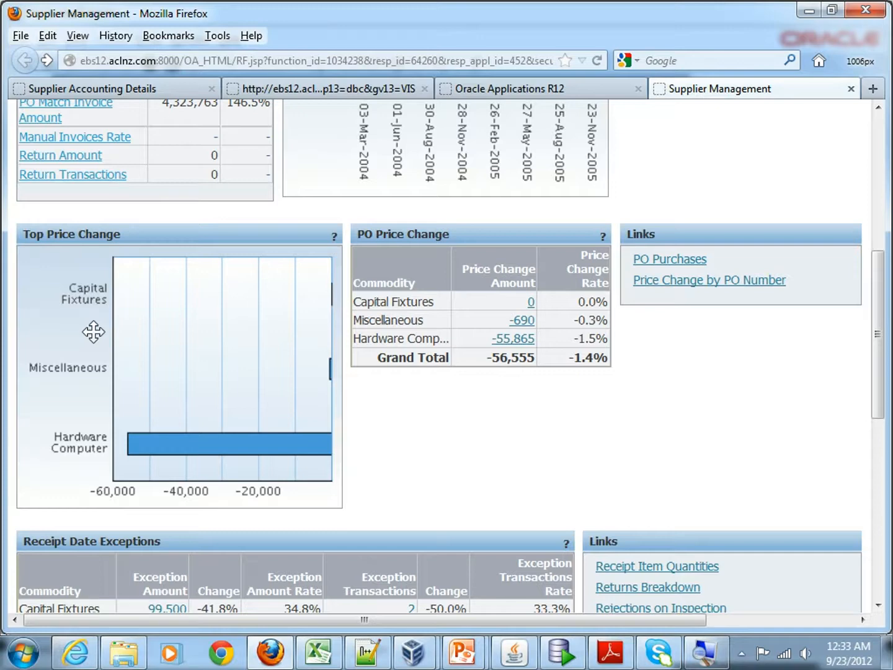
pyautogui.moveTo(407, 329)
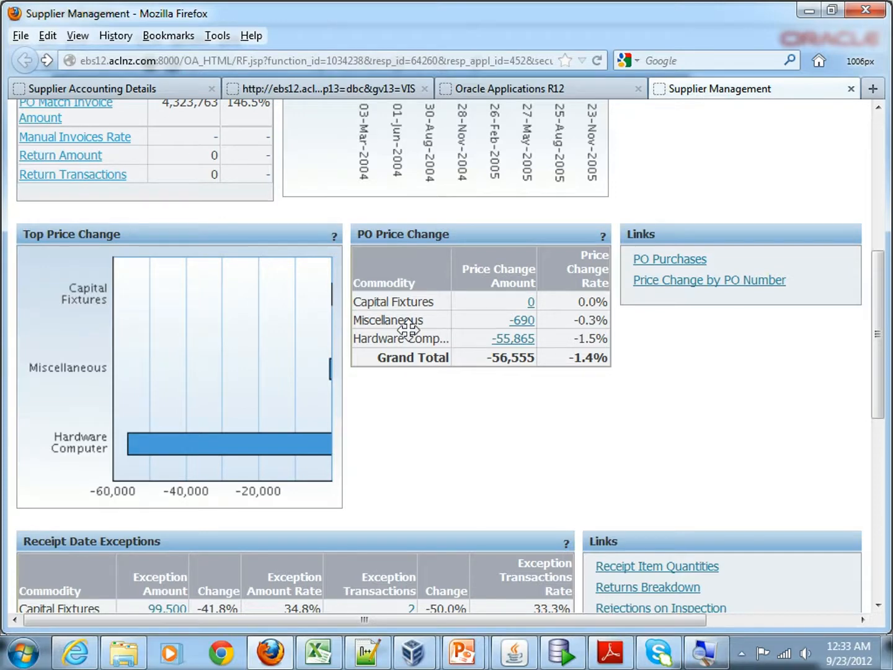
pyautogui.scroll(3)
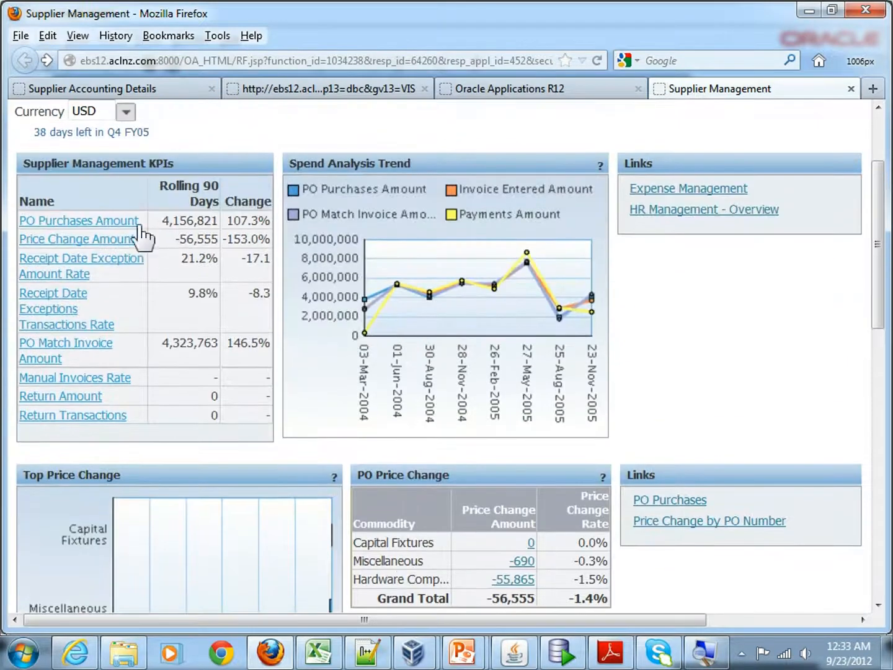
pyautogui.moveTo(7, 255)
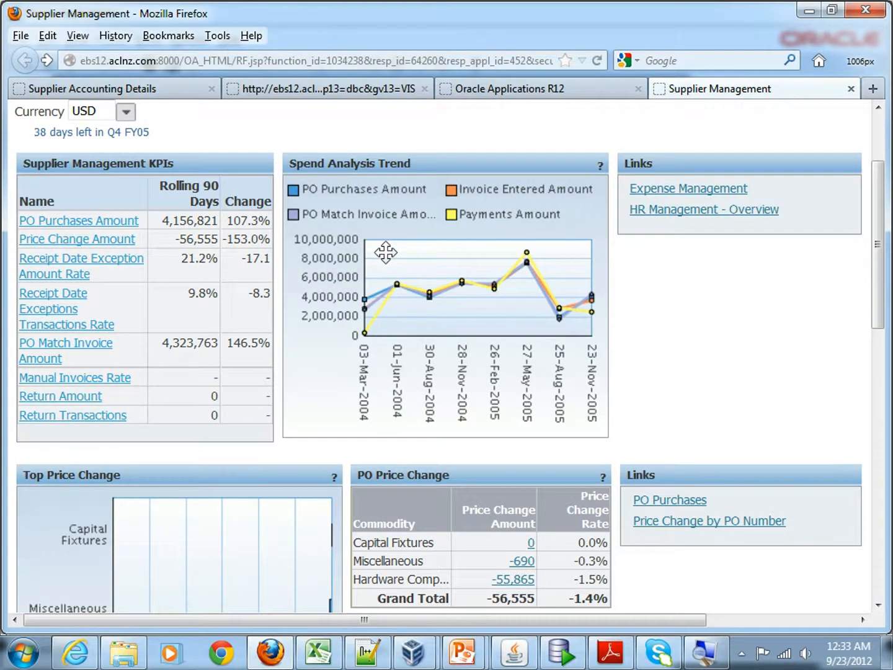
pyautogui.scroll(-3)
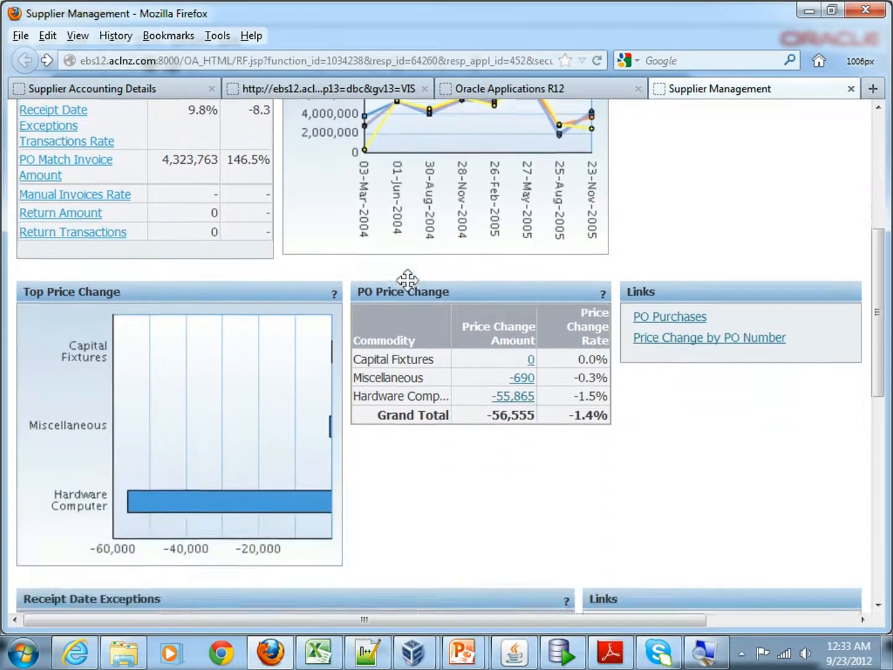
pyautogui.scroll(-3)
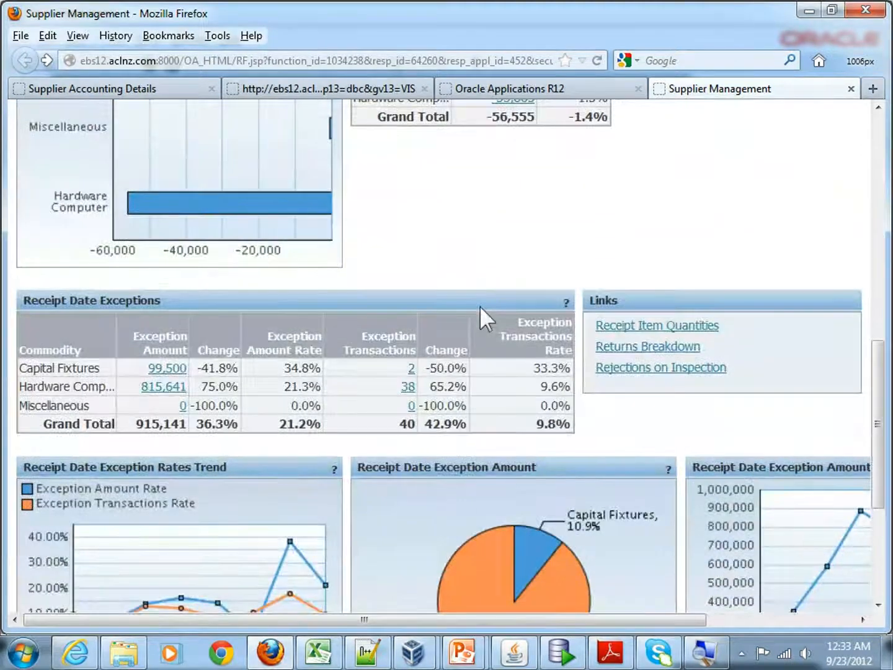
pyautogui.scroll(-3)
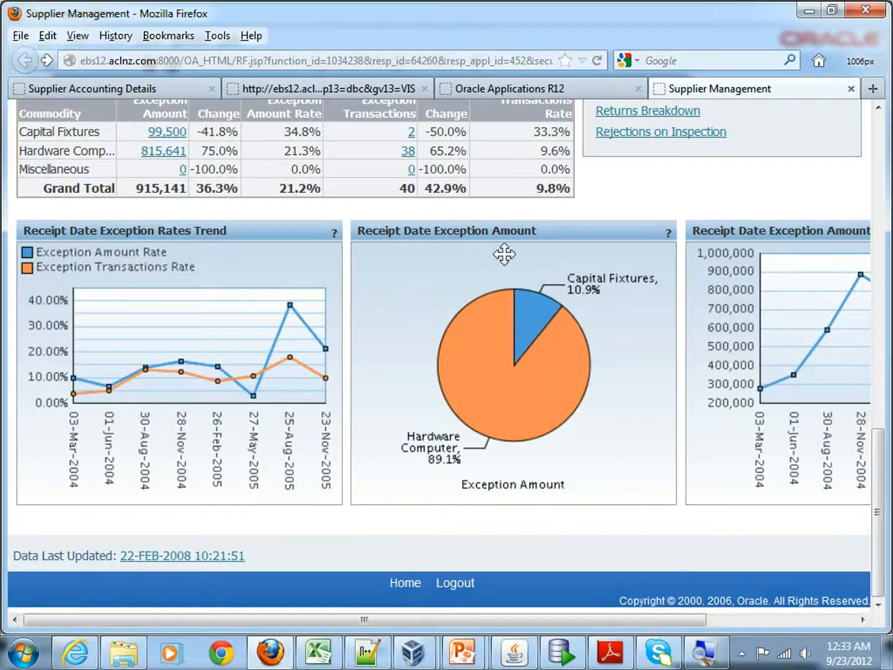
pyautogui.moveTo(517, 347)
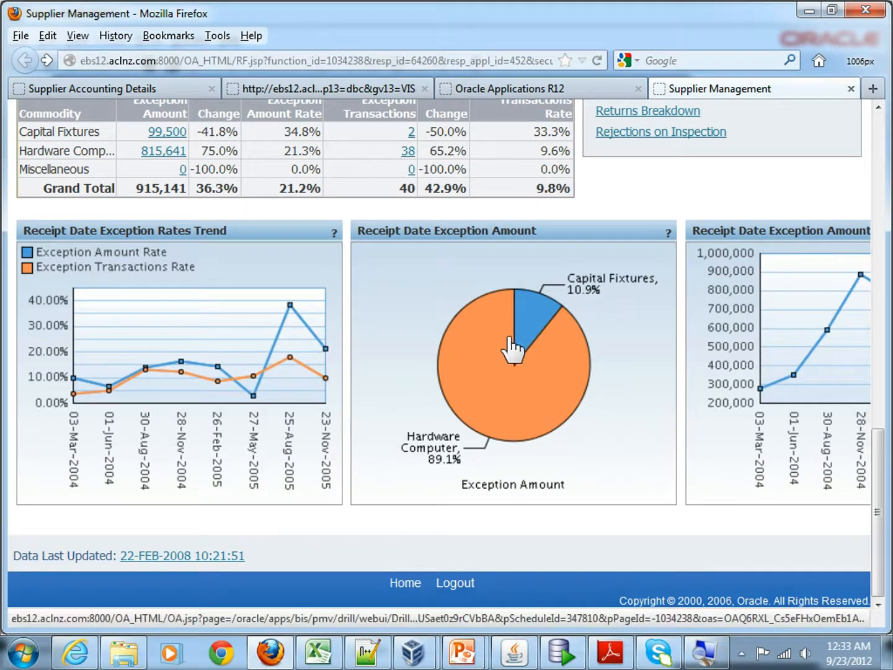
pyautogui.moveTo(509, 357)
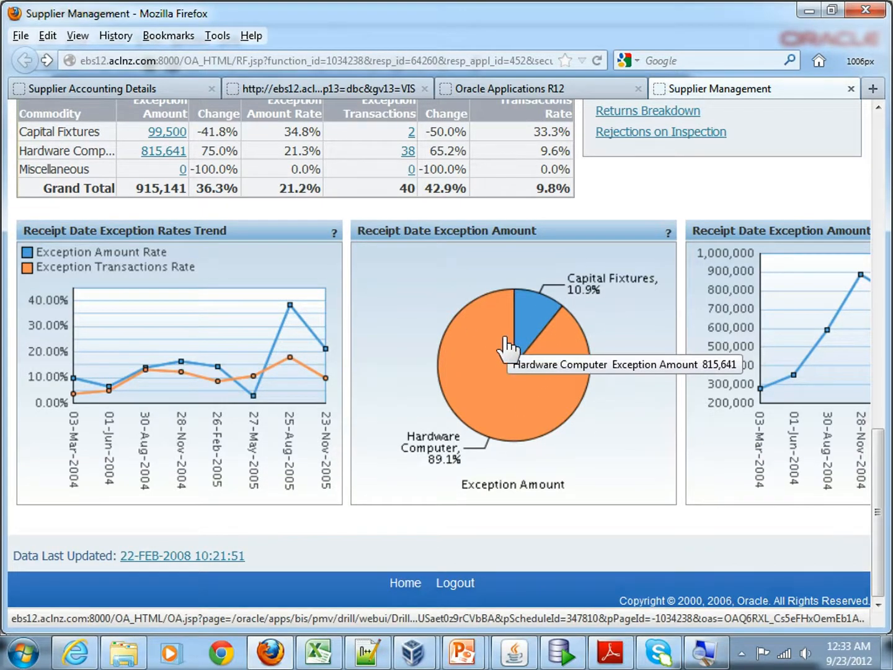
pyautogui.moveTo(473, 356)
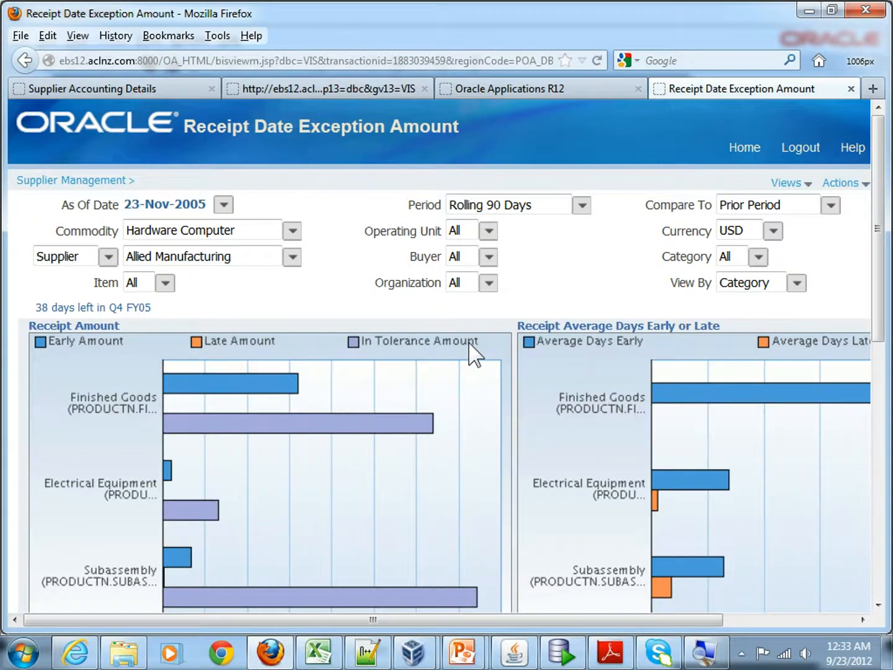
# - Scroll down to review the report's category table and related-report links
pyautogui.scroll(-3)
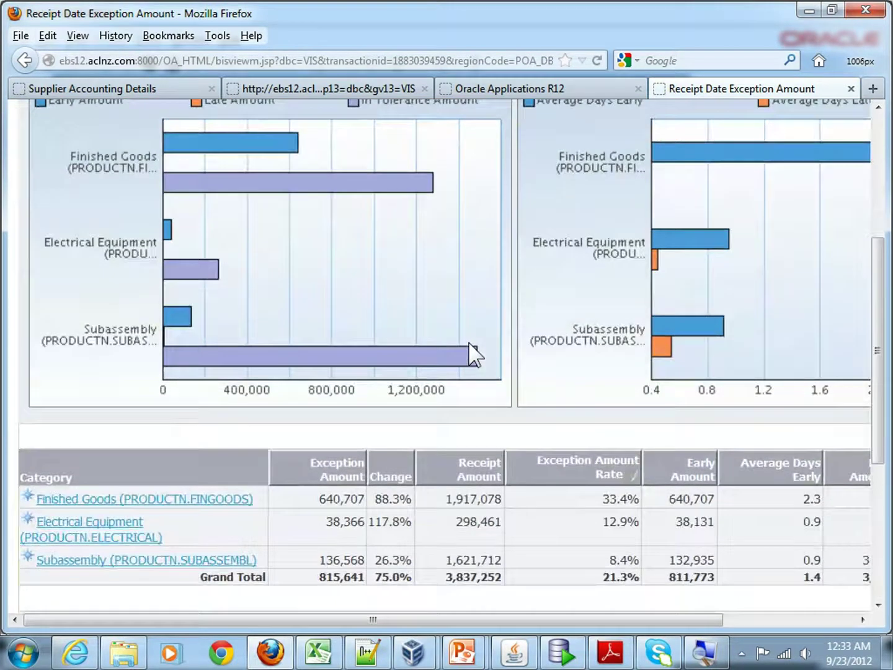
pyautogui.scroll(-3)
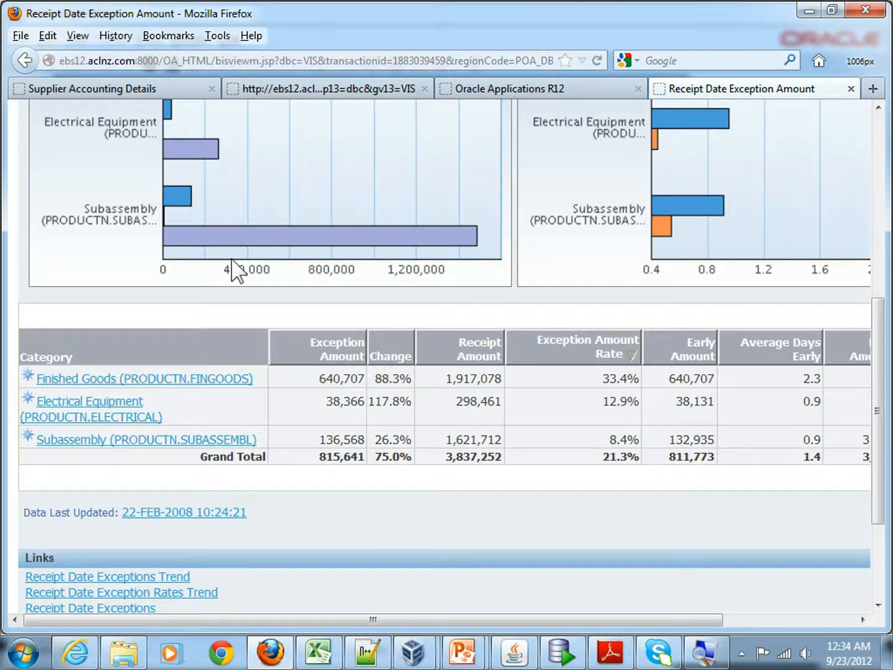
pyautogui.scroll(3)
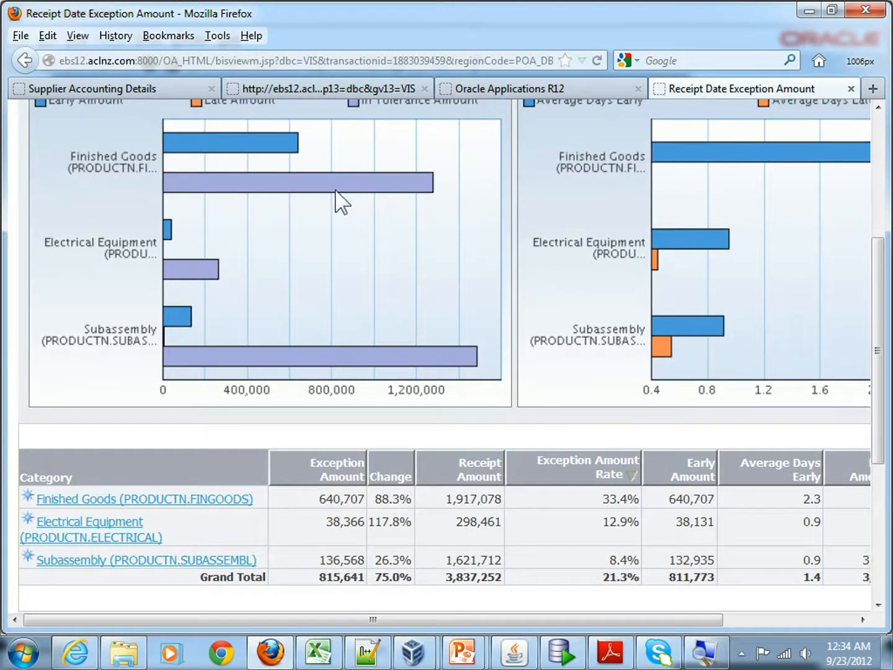
pyautogui.scroll(-3)
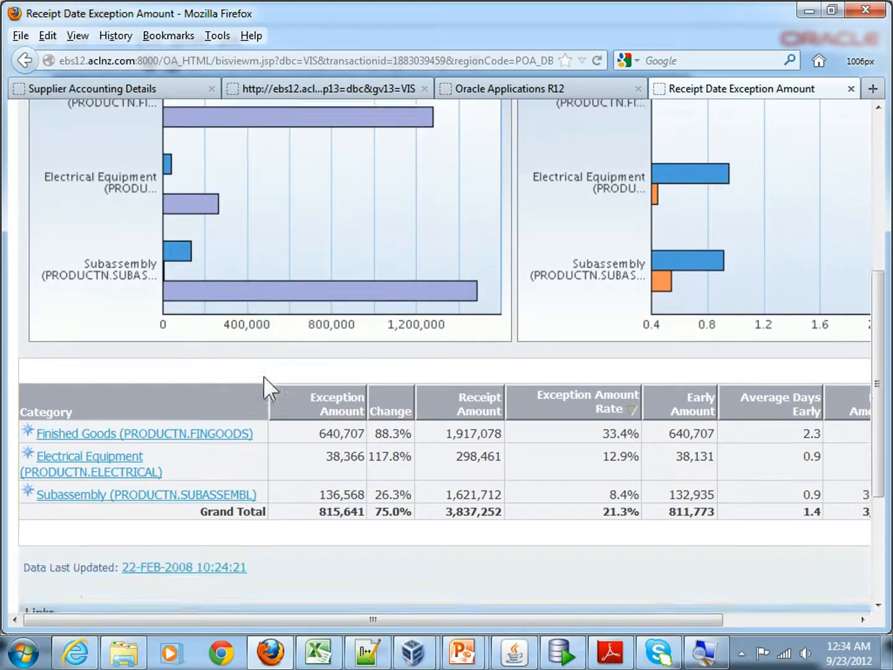
pyautogui.scroll(-3)
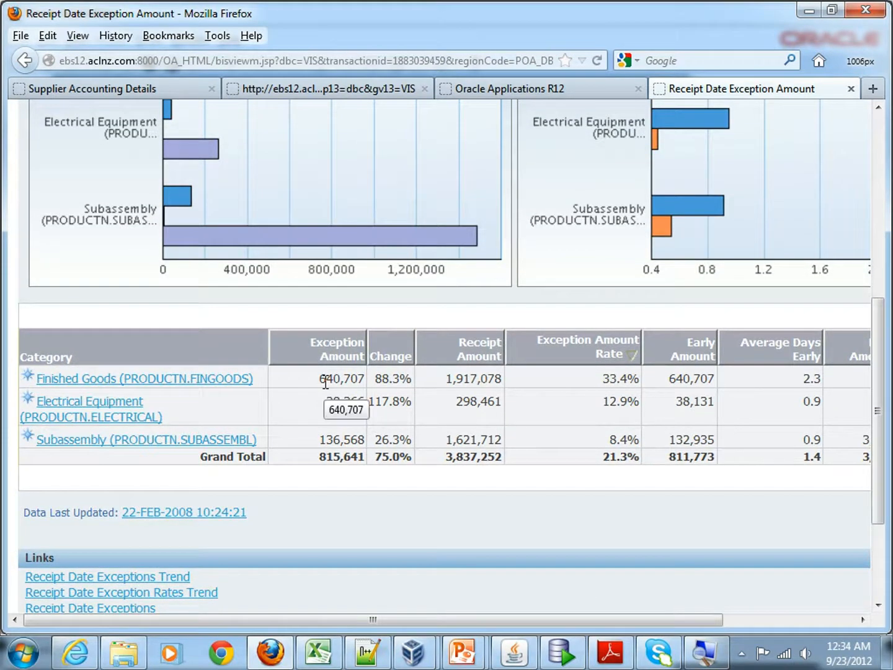
pyautogui.moveTo(378, 389)
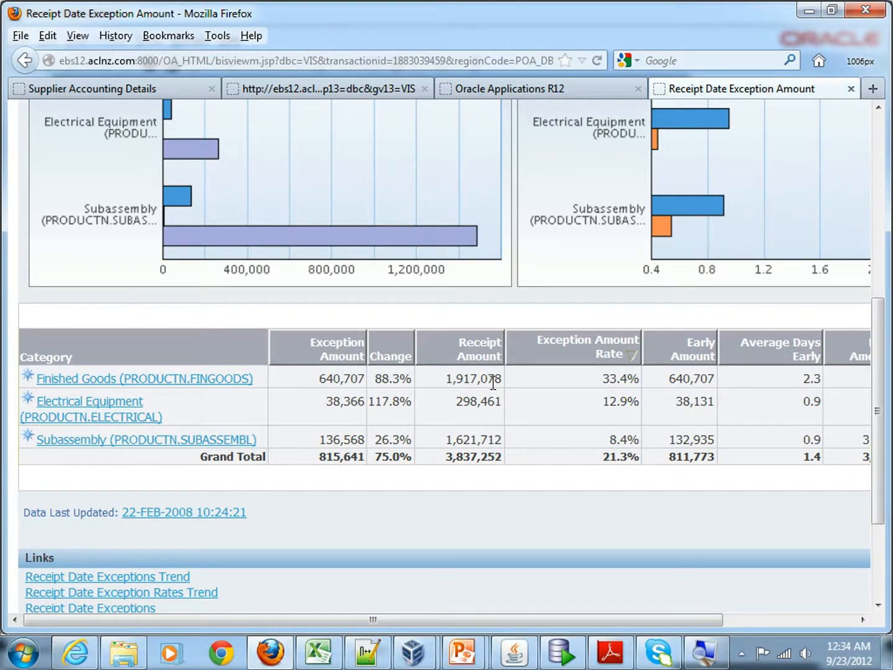
pyautogui.moveTo(155, 385)
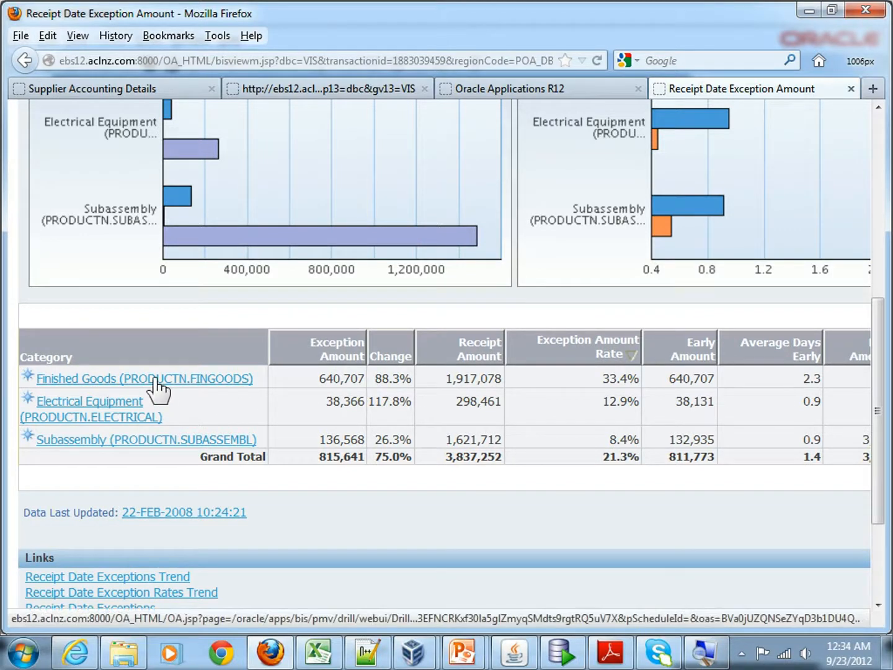
pyautogui.scroll(-3)
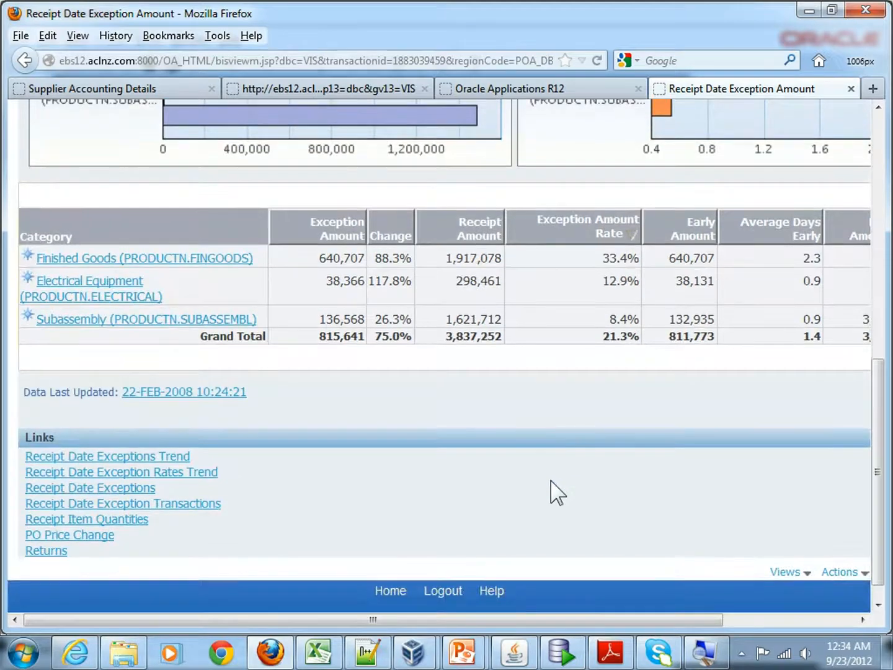
pyautogui.moveTo(292, 493)
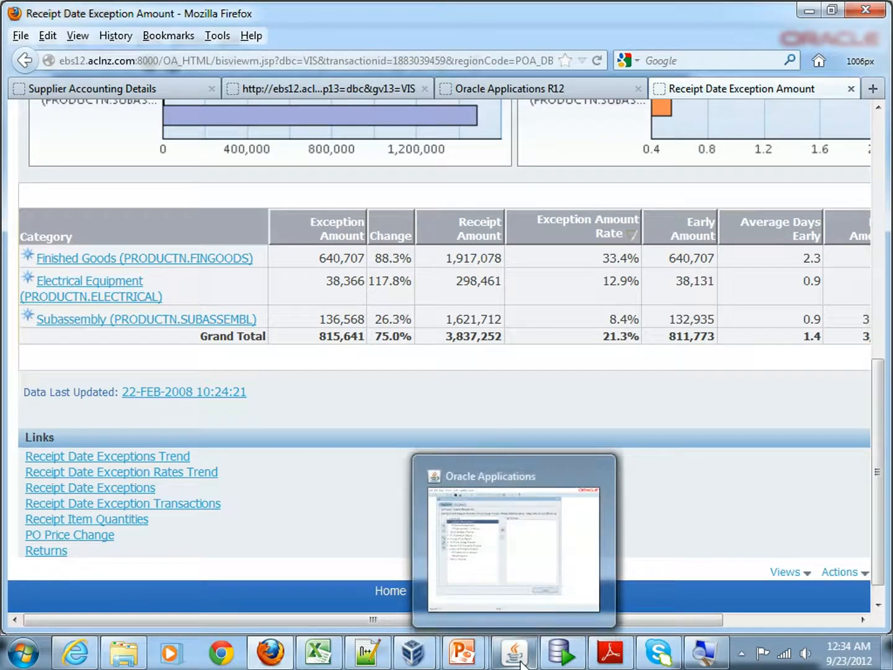
# - Open the PO Match Invoice Amount report from the Oracle Applications navigator
pyautogui.click(513, 653)
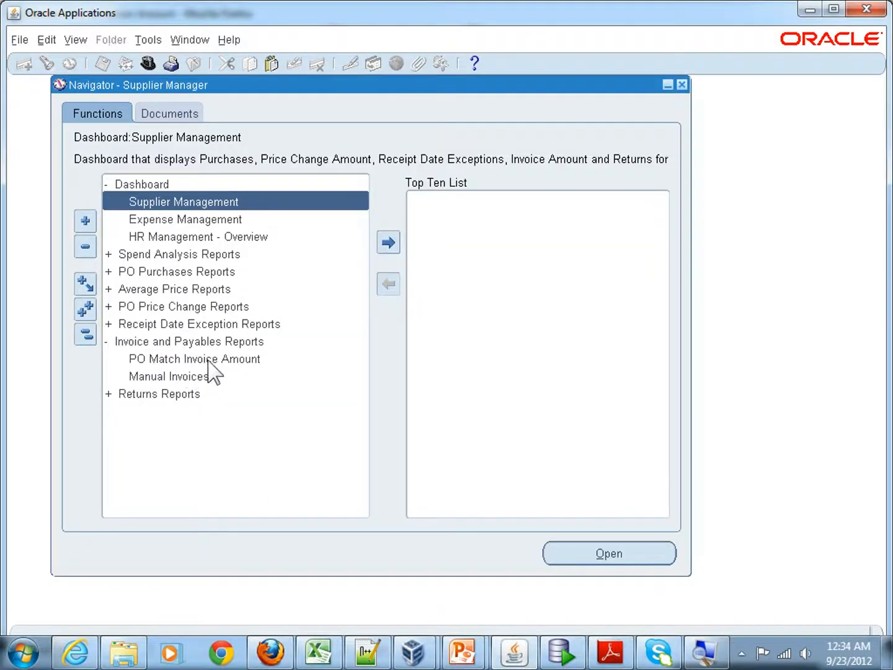
pyautogui.click(193, 359)
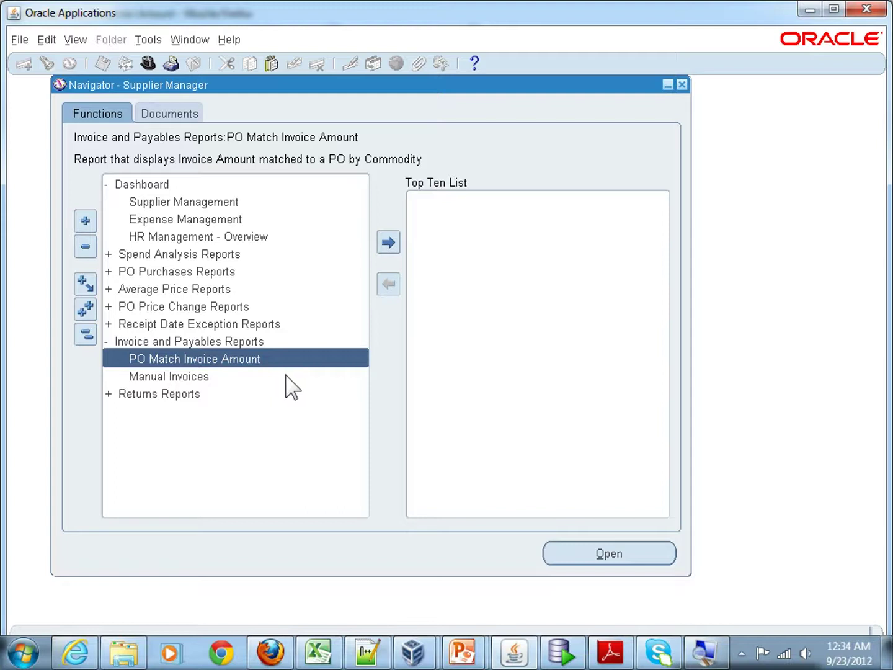
pyautogui.moveTo(509, 521)
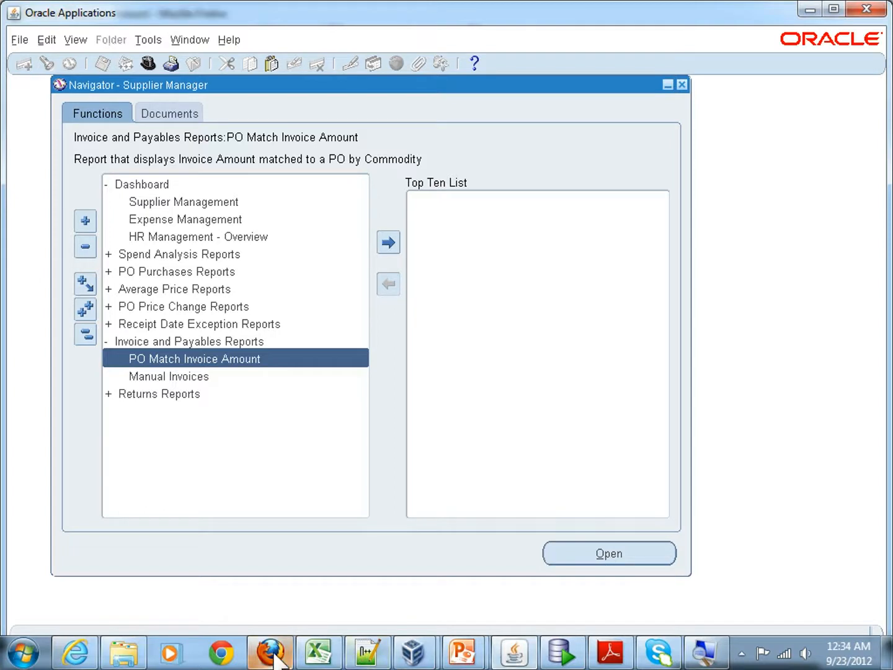
pyautogui.click(609, 553)
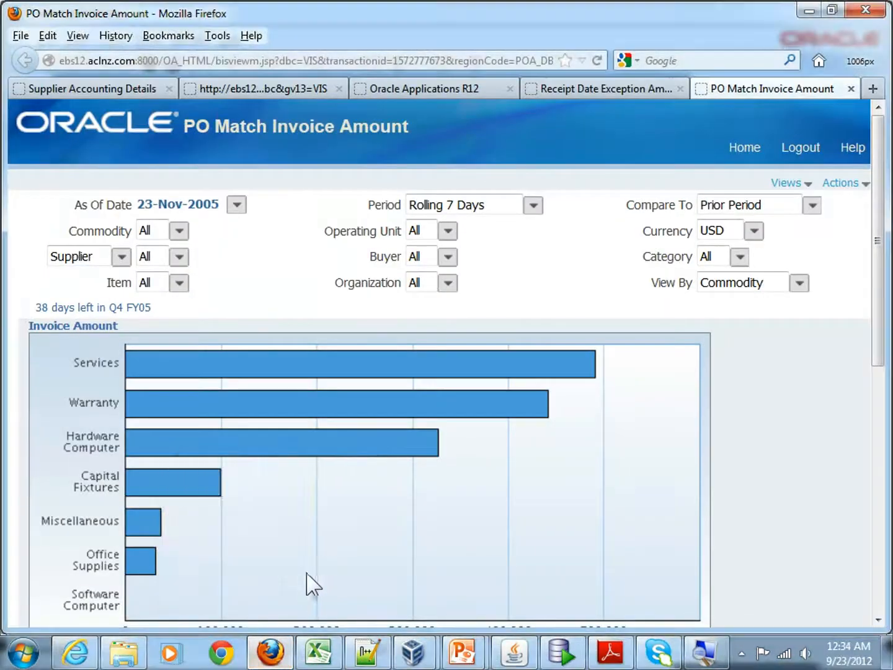
pyautogui.moveTo(794, 474)
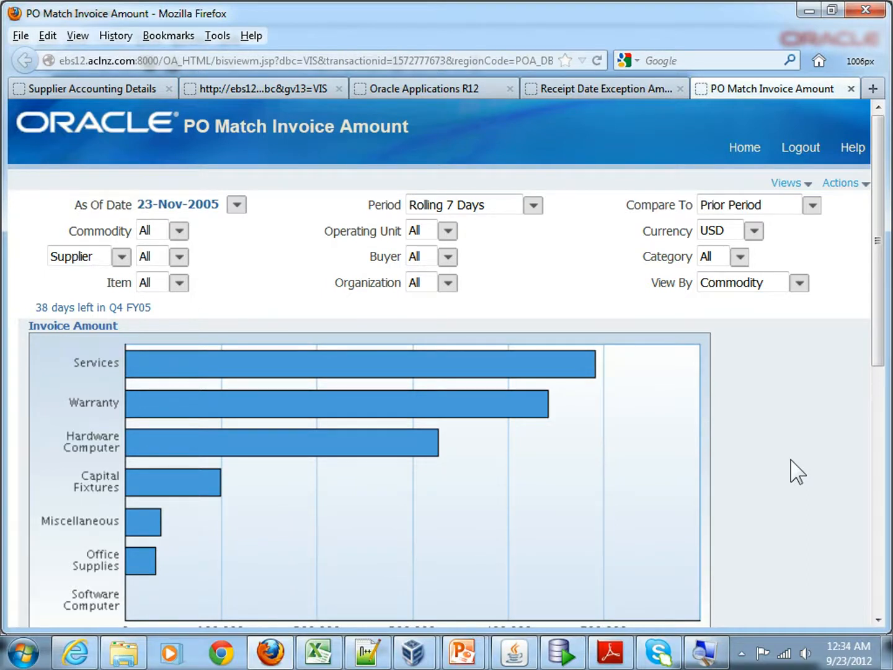
# - Scroll past the Invoice Amount bar chart to the Commodity table and Grand Total
pyautogui.scroll(-3)
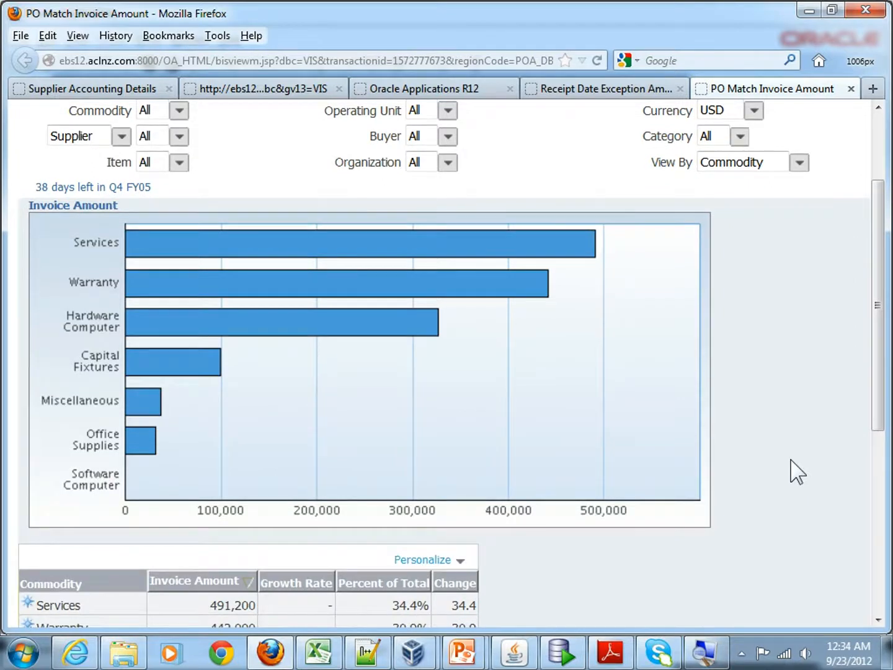
pyautogui.scroll(-3)
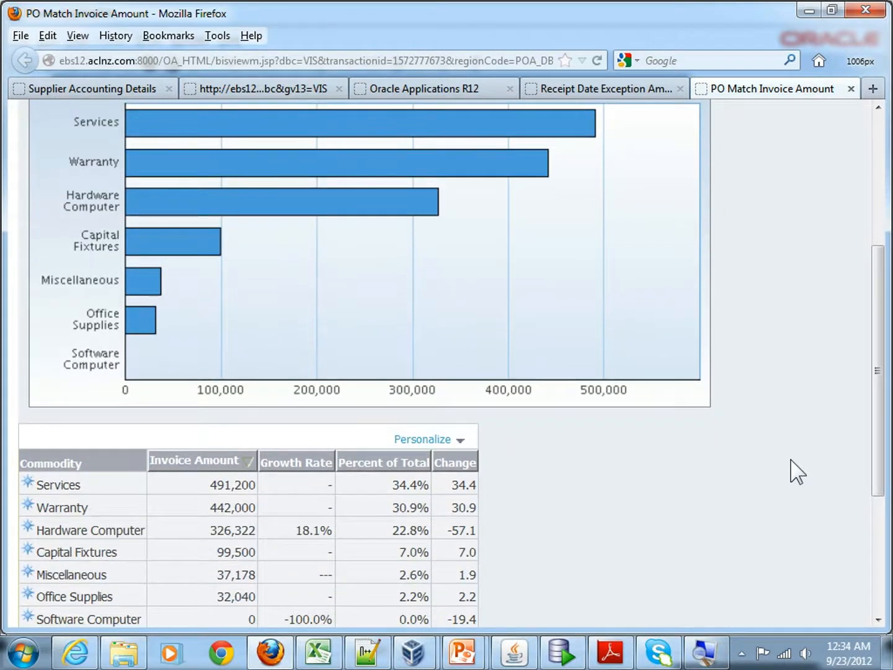
pyautogui.scroll(-3)
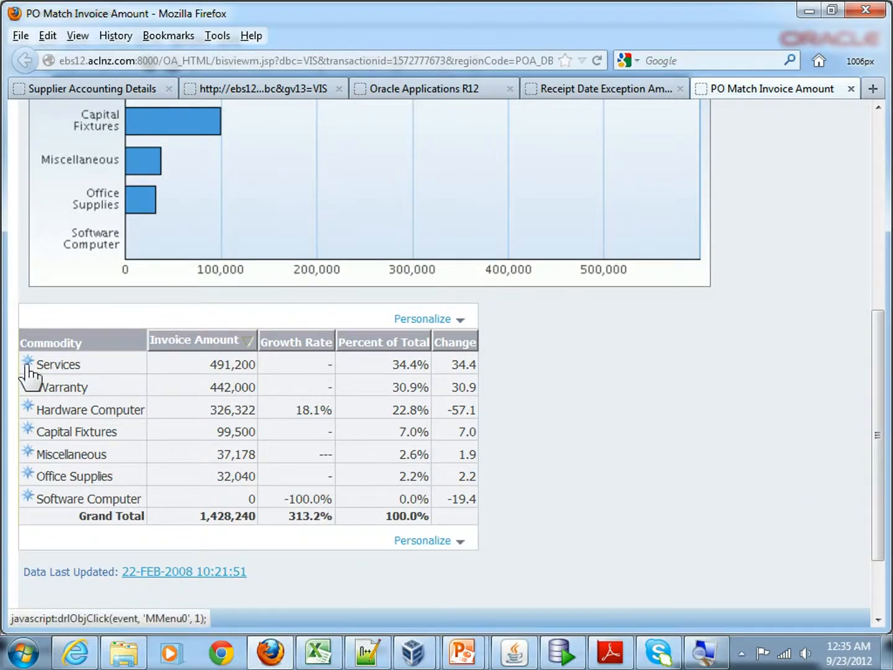
pyautogui.click(27, 363)
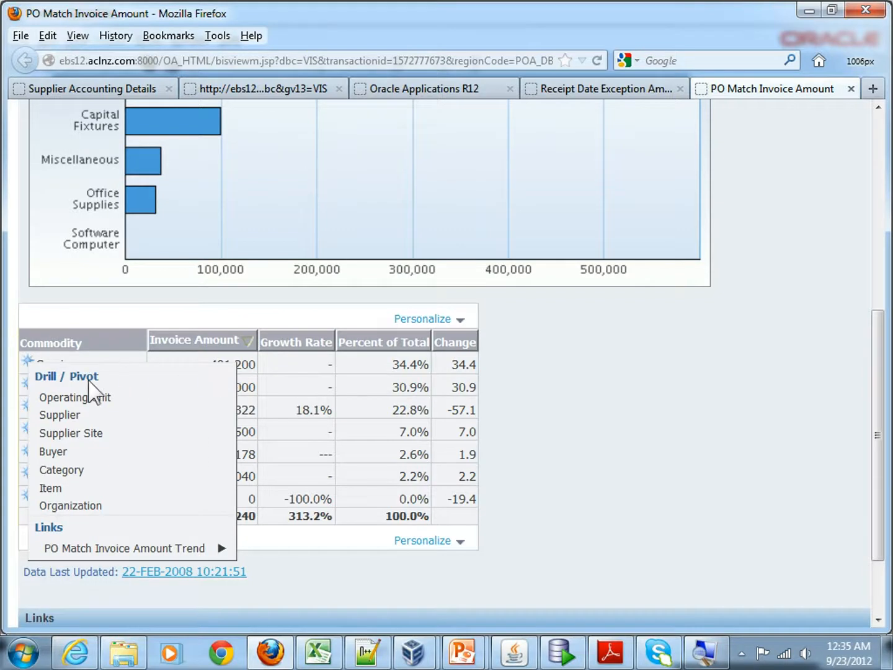
pyautogui.click(74, 397)
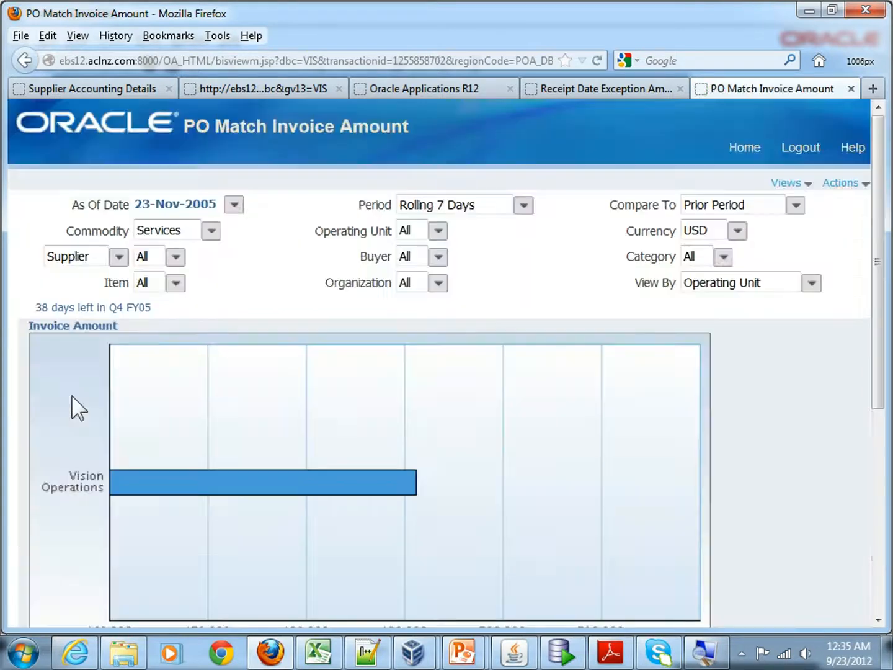
pyautogui.scroll(-3)
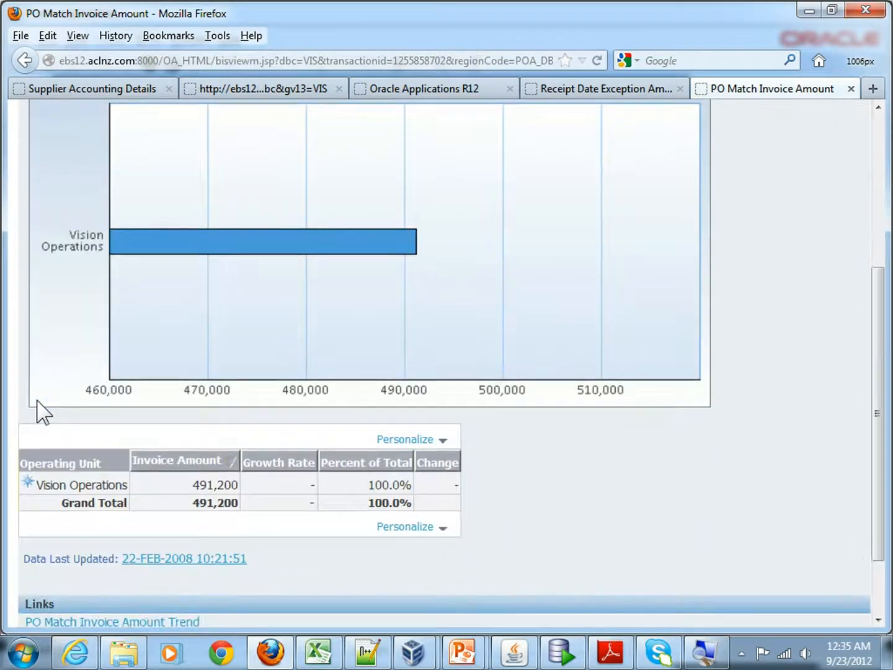
pyautogui.scroll(-3)
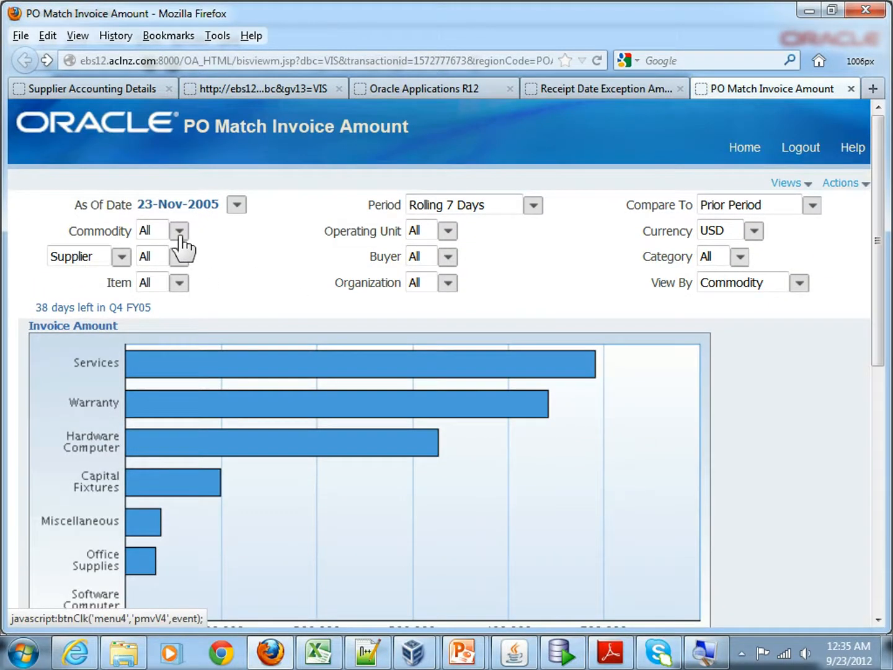
pyautogui.moveTo(248, 379)
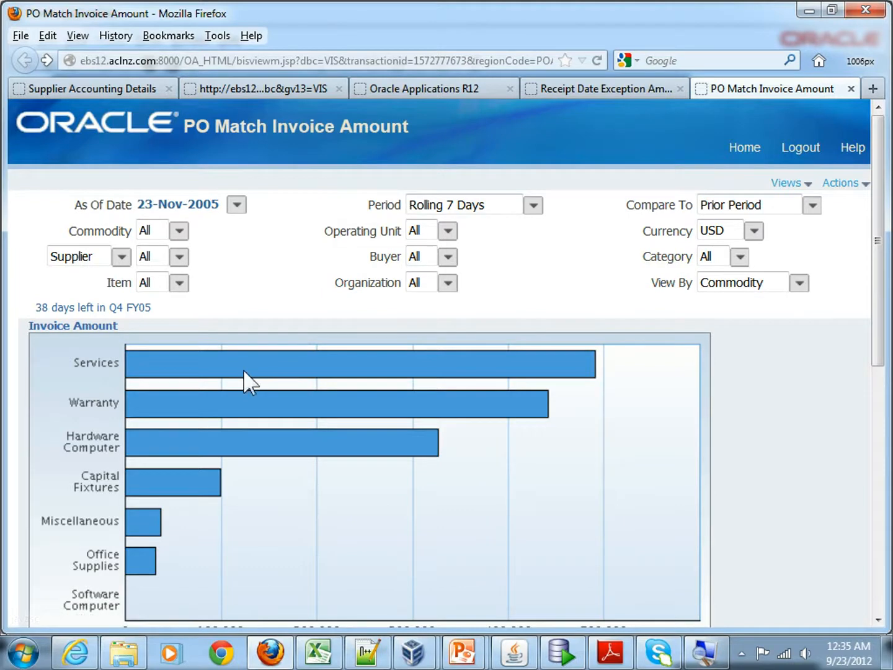
# - Scroll the Navigator to Spend Analysis Trend under Spend Analysis Reports
pyautogui.scroll(-3)
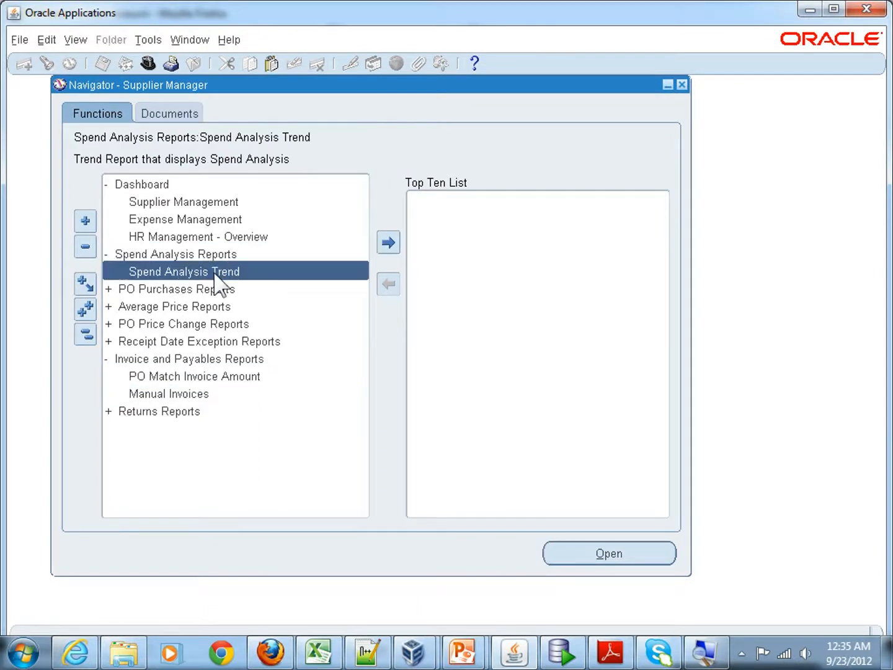
pyautogui.moveTo(197, 280)
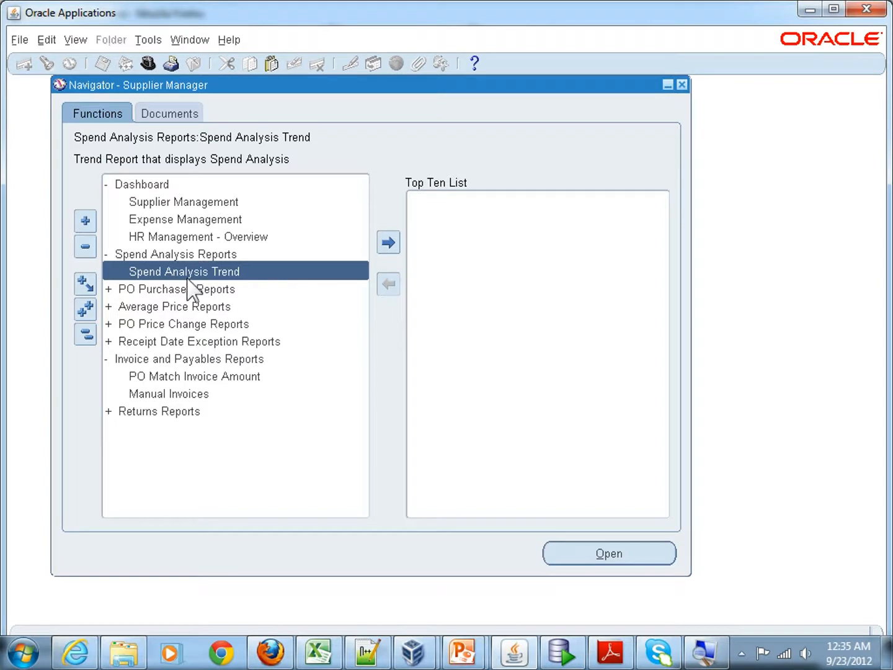
# - Launch Spend Analysis Trend and scroll through its four-series chart and Rolling 30 Days table
pyautogui.click(609, 553)
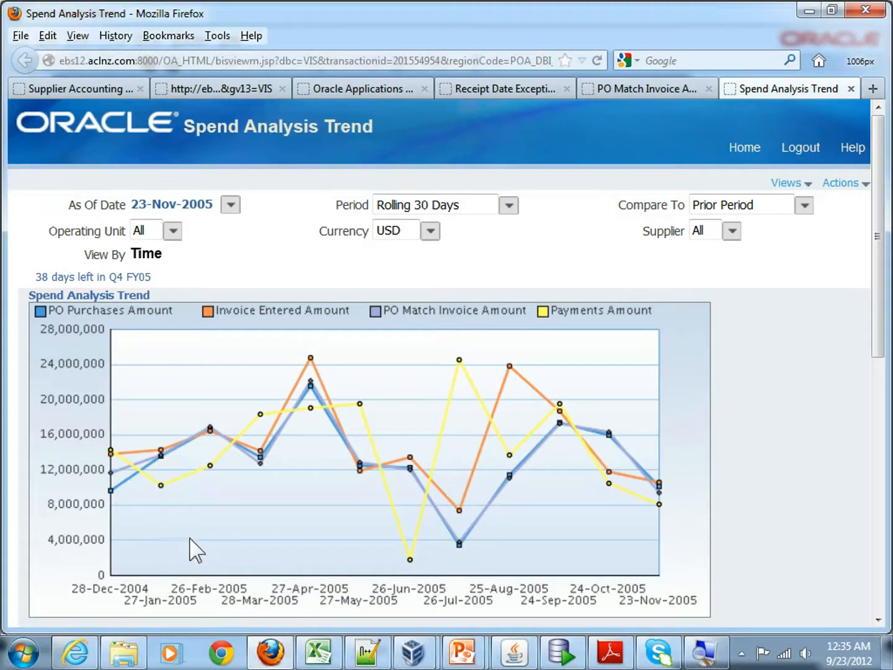
pyautogui.scroll(-3)
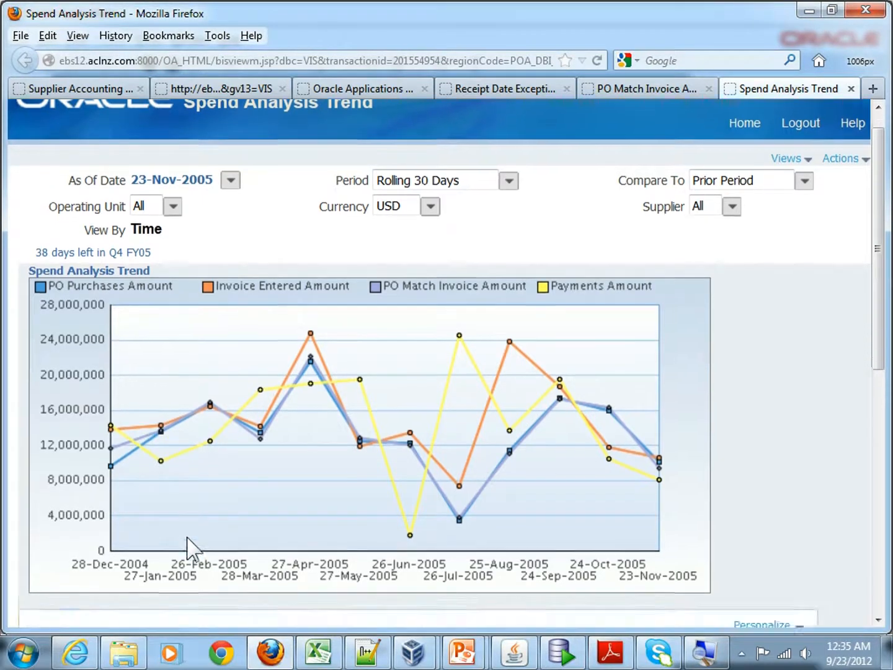
pyautogui.scroll(-3)
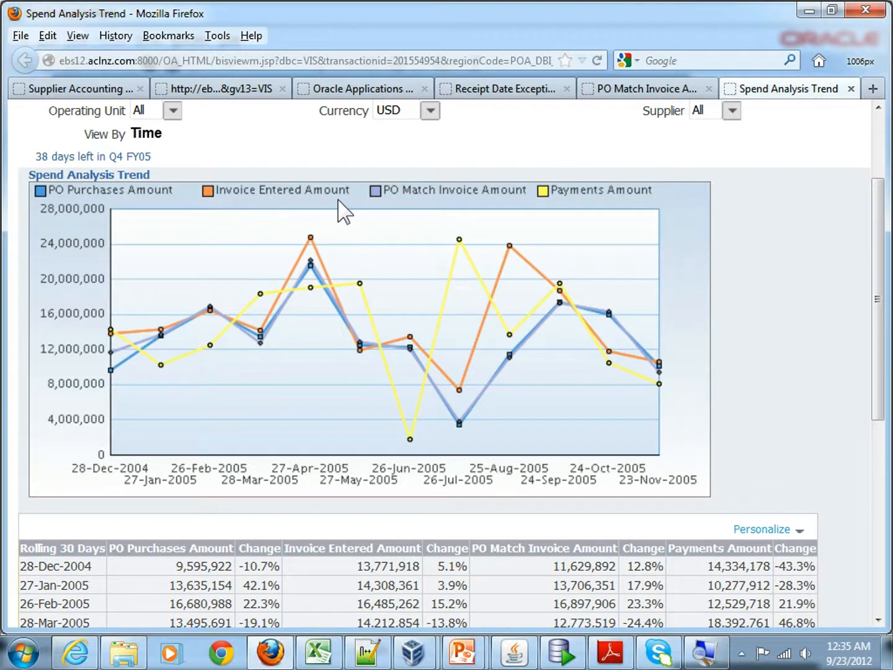
pyautogui.moveTo(498, 213)
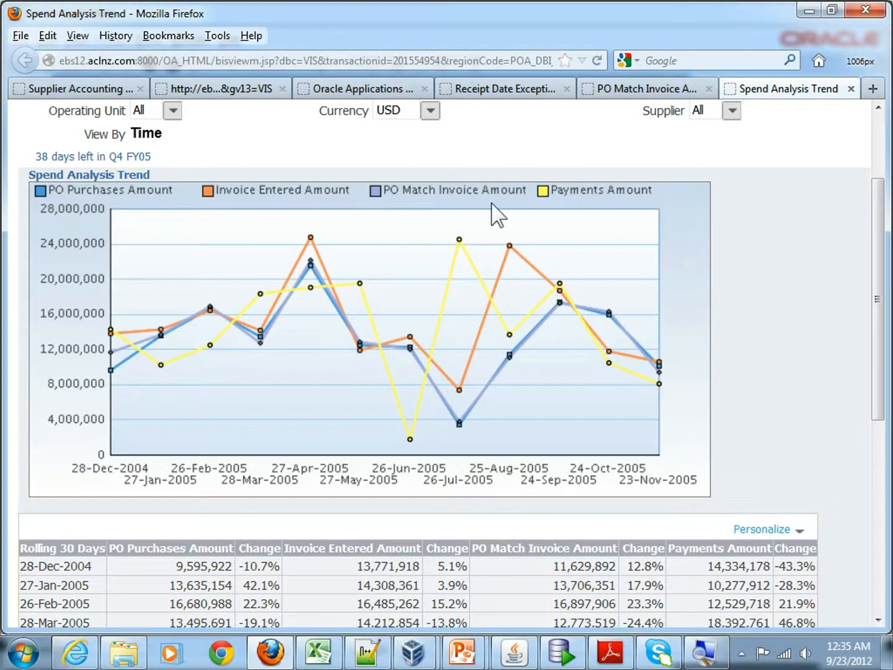
pyautogui.moveTo(422, 214)
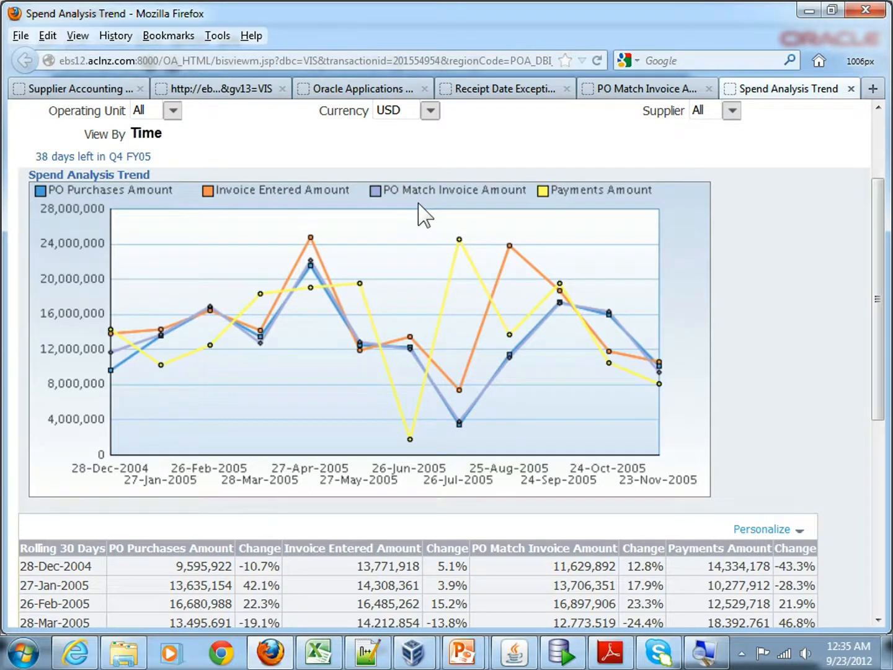
pyautogui.moveTo(227, 409)
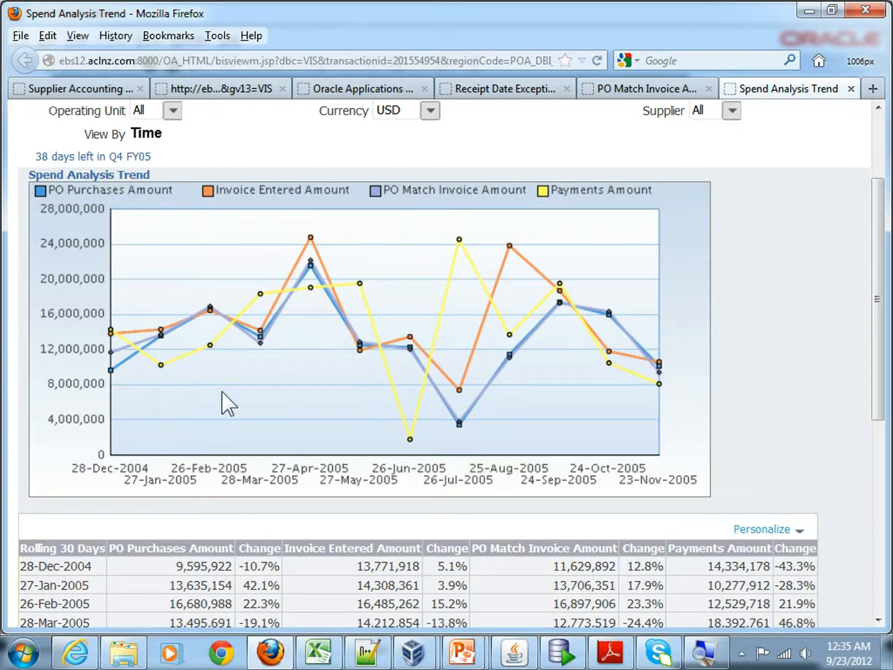
pyautogui.moveTo(812, 449)
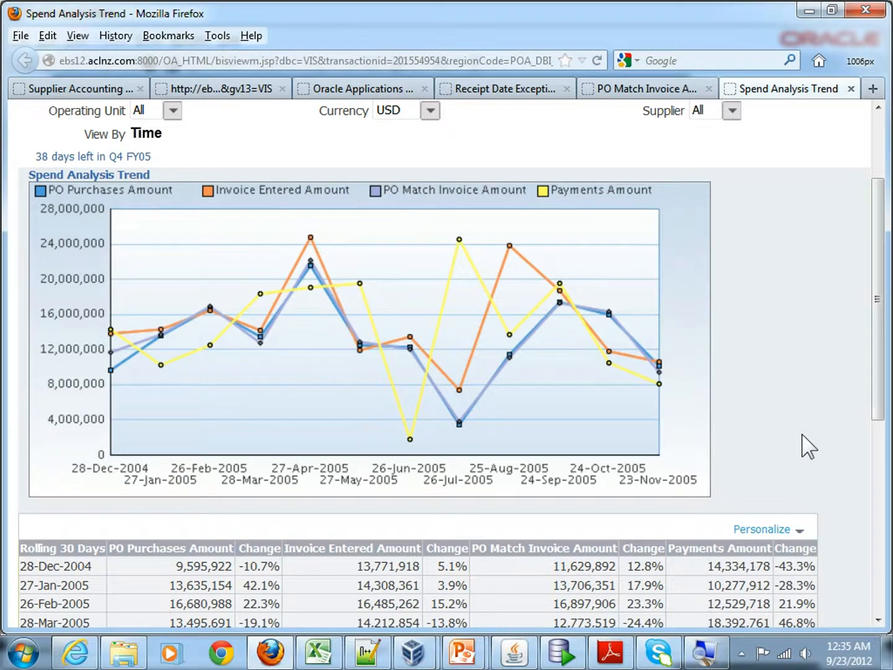
pyautogui.scroll(-3)
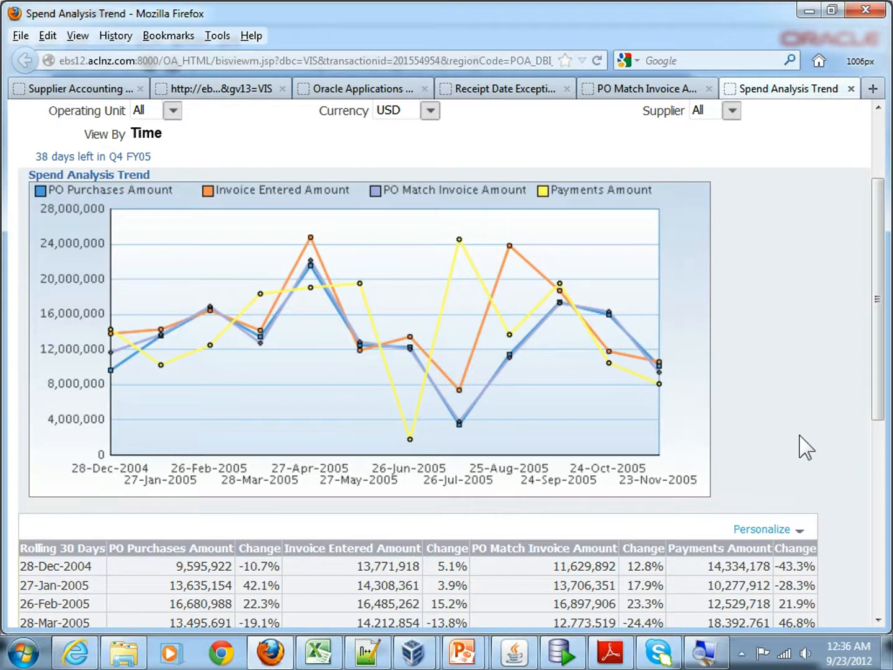
pyautogui.moveTo(495, 382)
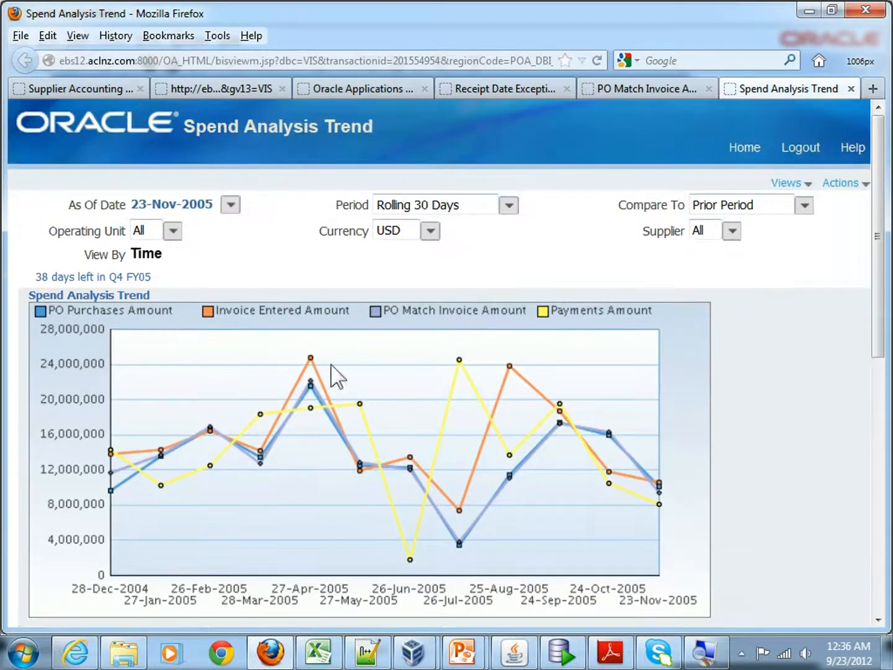
# - Return to the Receipt Date Exception Amount tab and scroll to its category table (815,641 total)
pyautogui.click(647, 88)
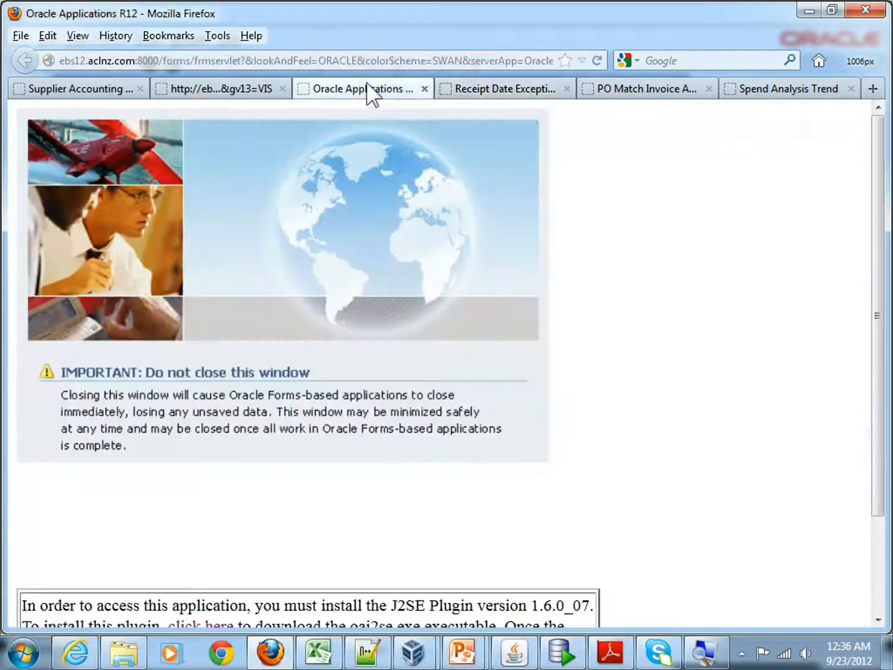
pyautogui.click(499, 89)
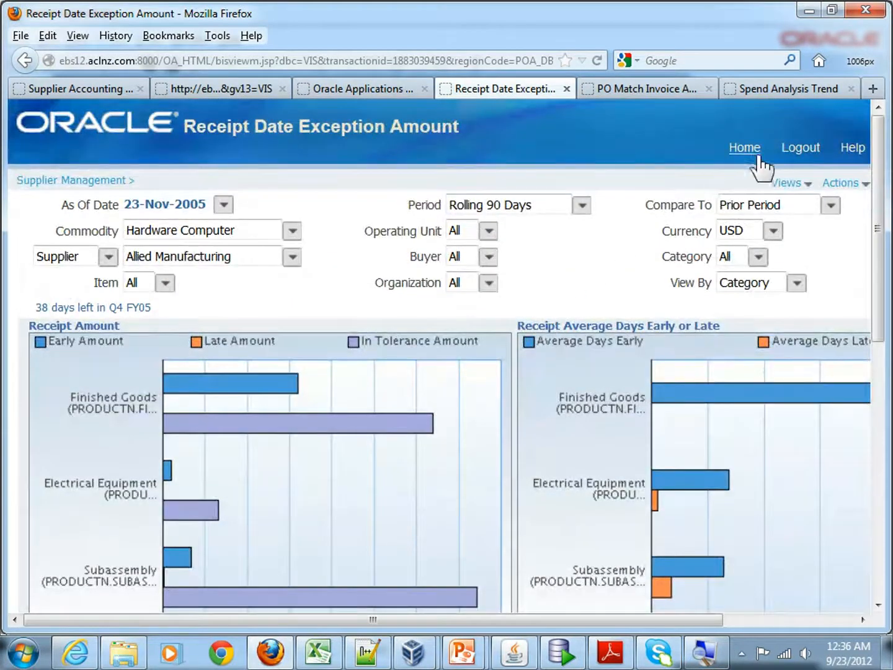
pyautogui.moveTo(537, 370)
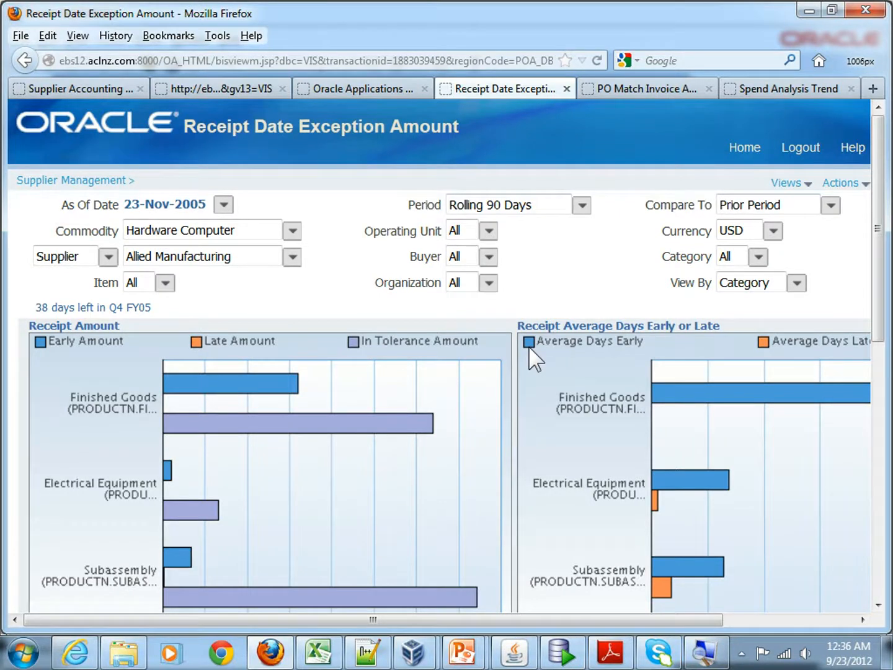
pyautogui.scroll(-3)
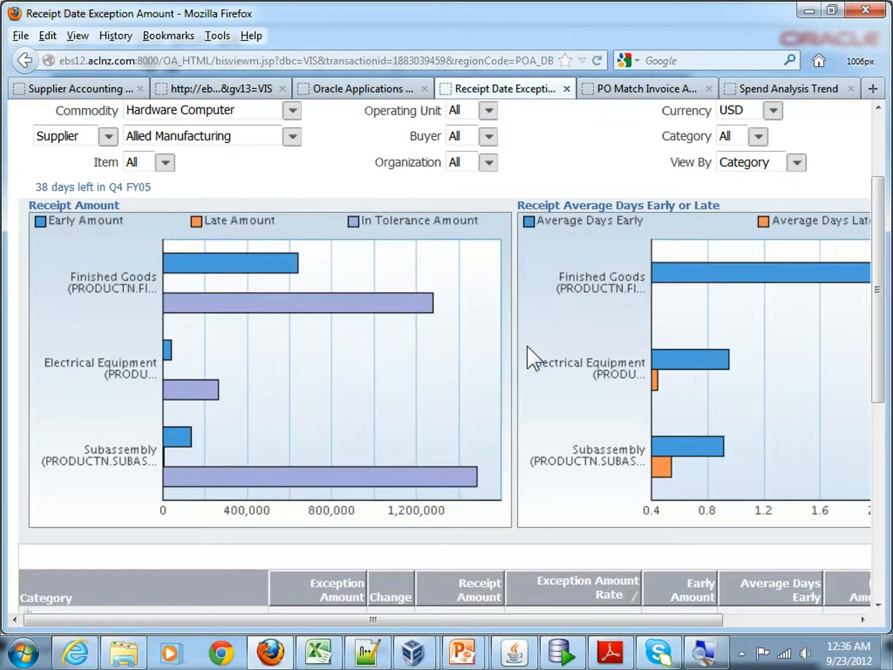
pyautogui.scroll(-3)
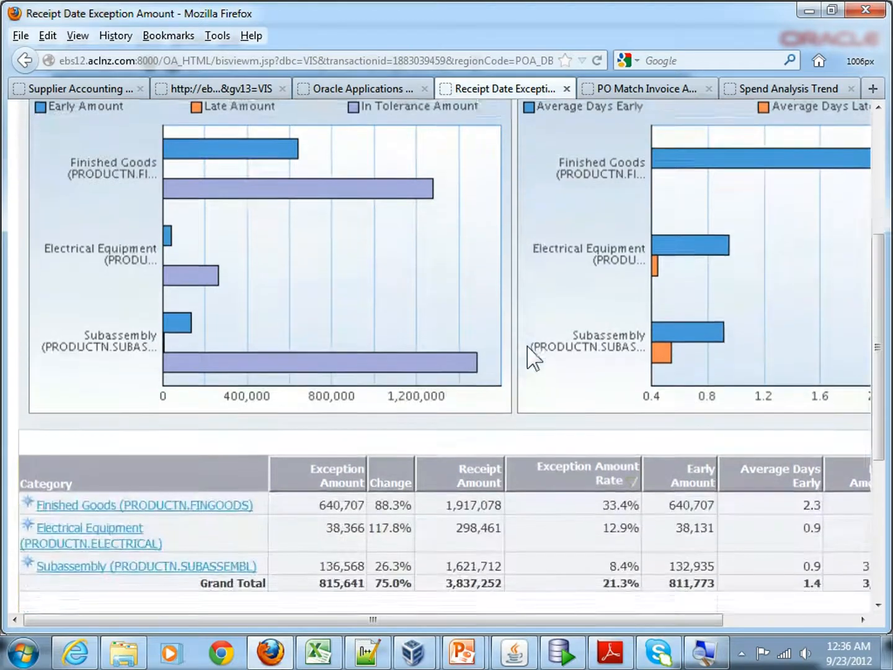